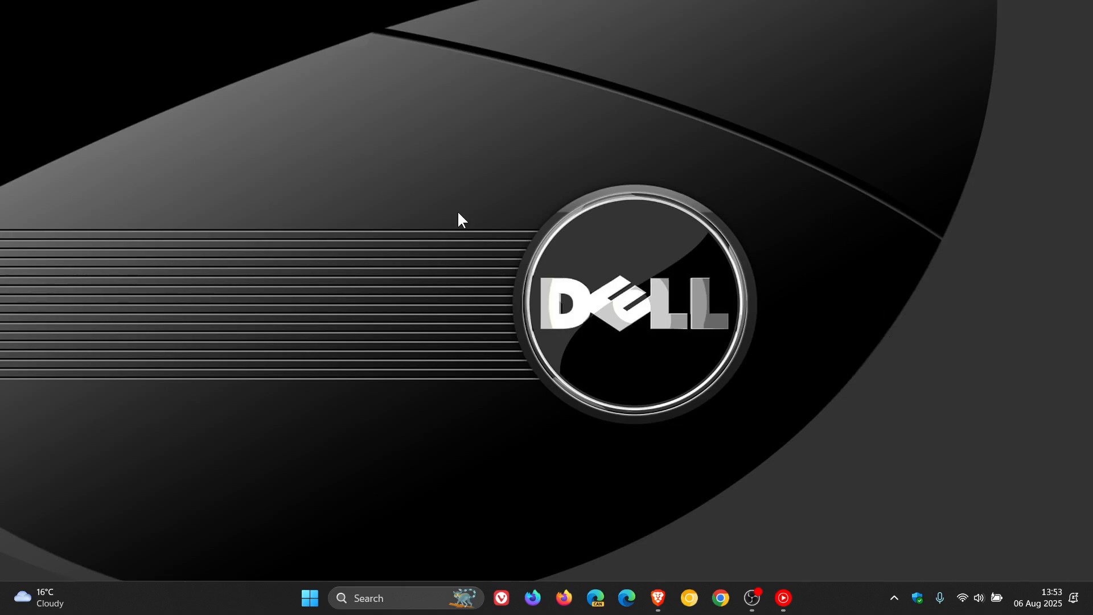
pyautogui.moveTo(831, 377)
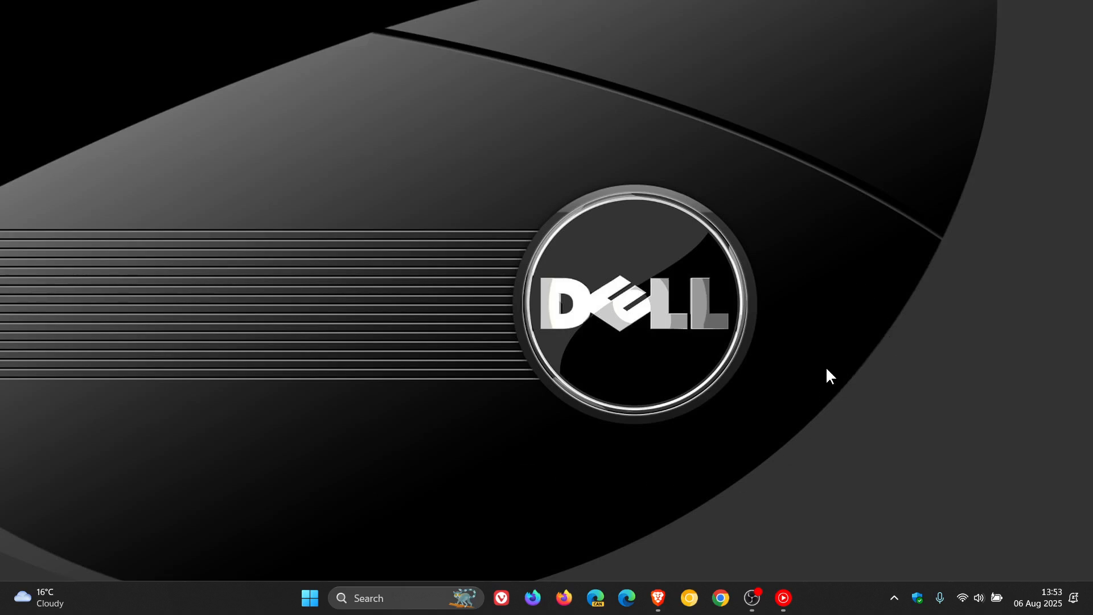
pyautogui.moveTo(522, 341)
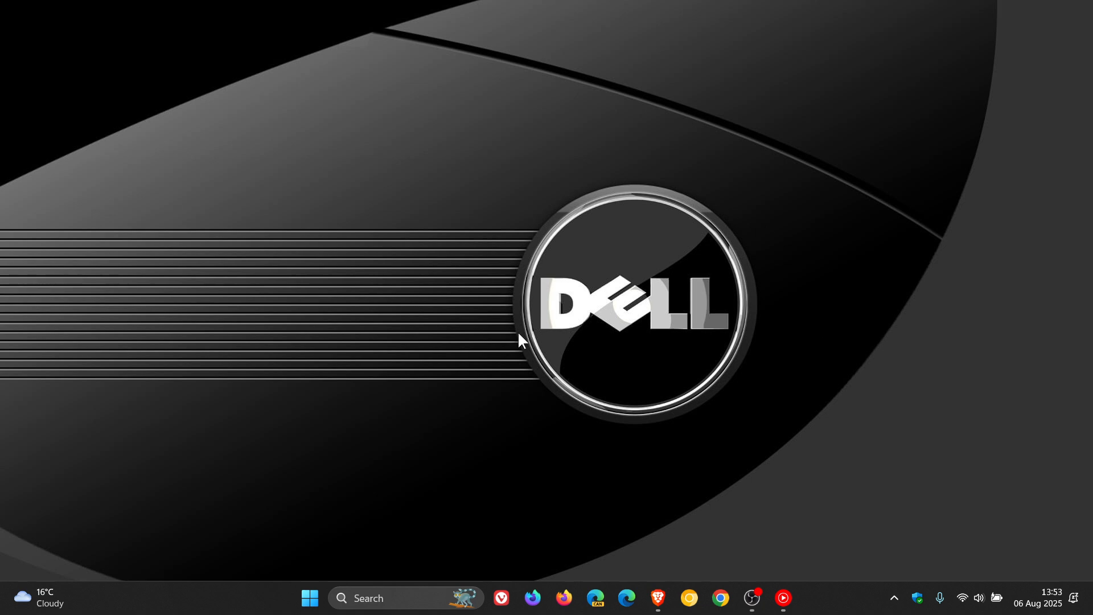
pyautogui.moveTo(895, 379)
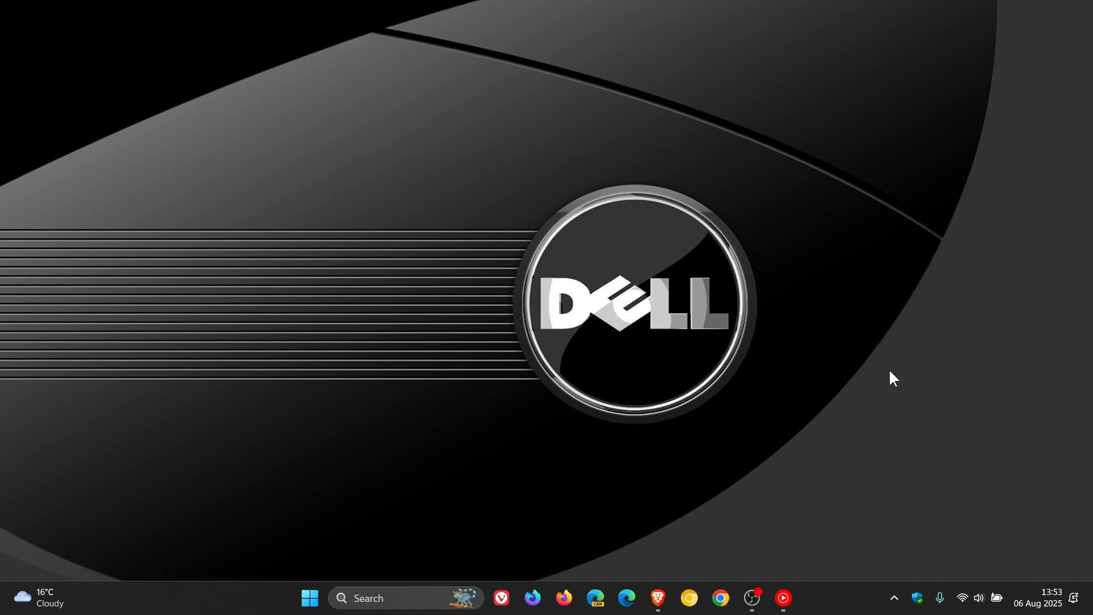
# Bring up Brave and scroll The Register article to the five-CVE paragraph.
pyautogui.click(655, 597)
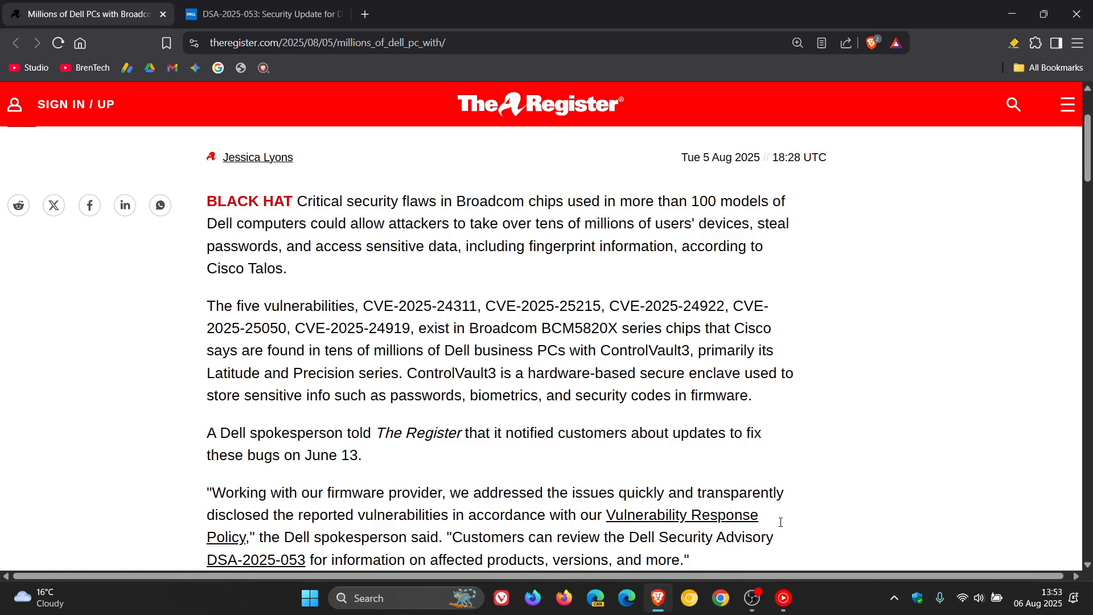
pyautogui.moveTo(911, 294)
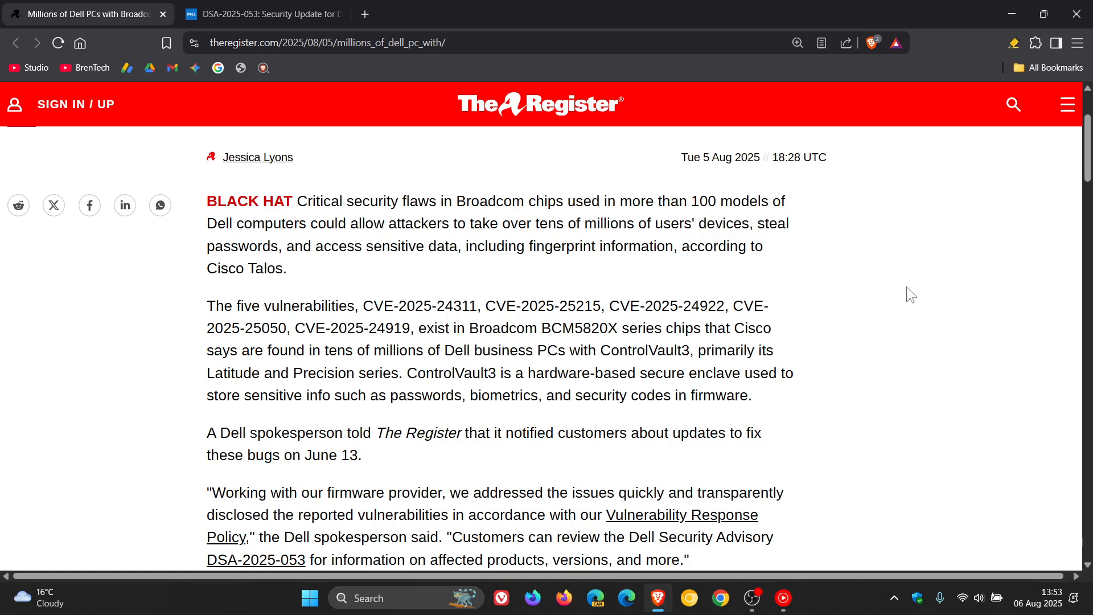
pyautogui.scroll(-3)
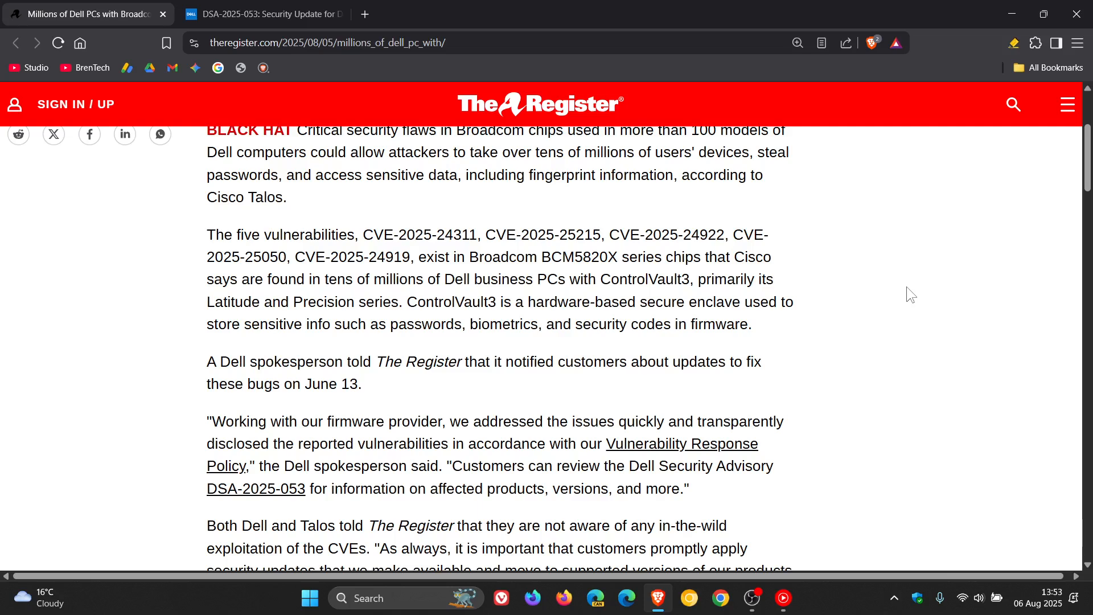
pyautogui.moveTo(905, 295)
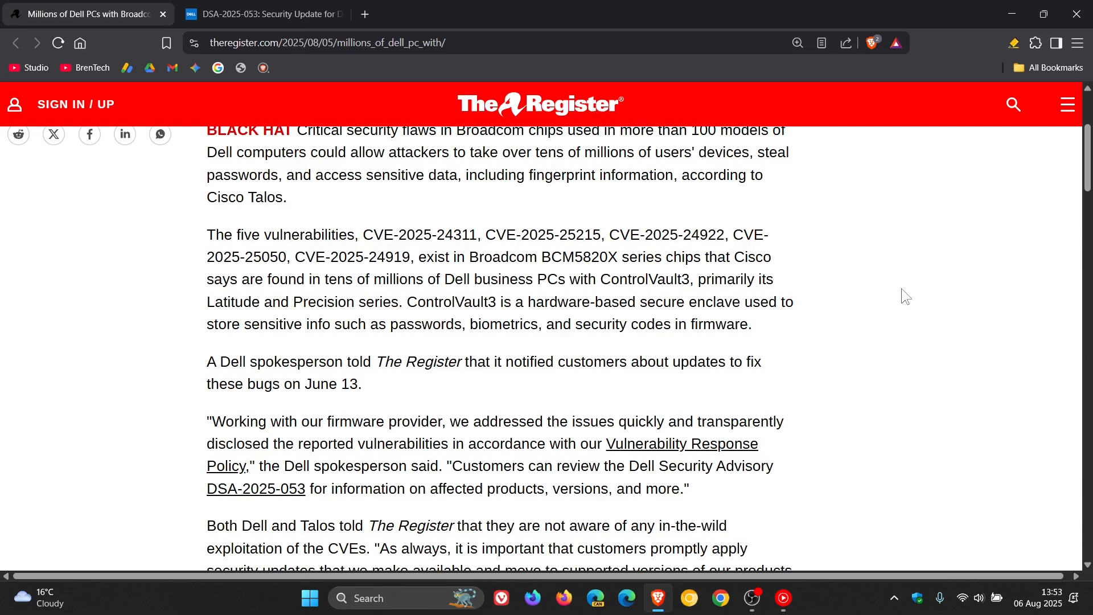
pyautogui.moveTo(238, 239)
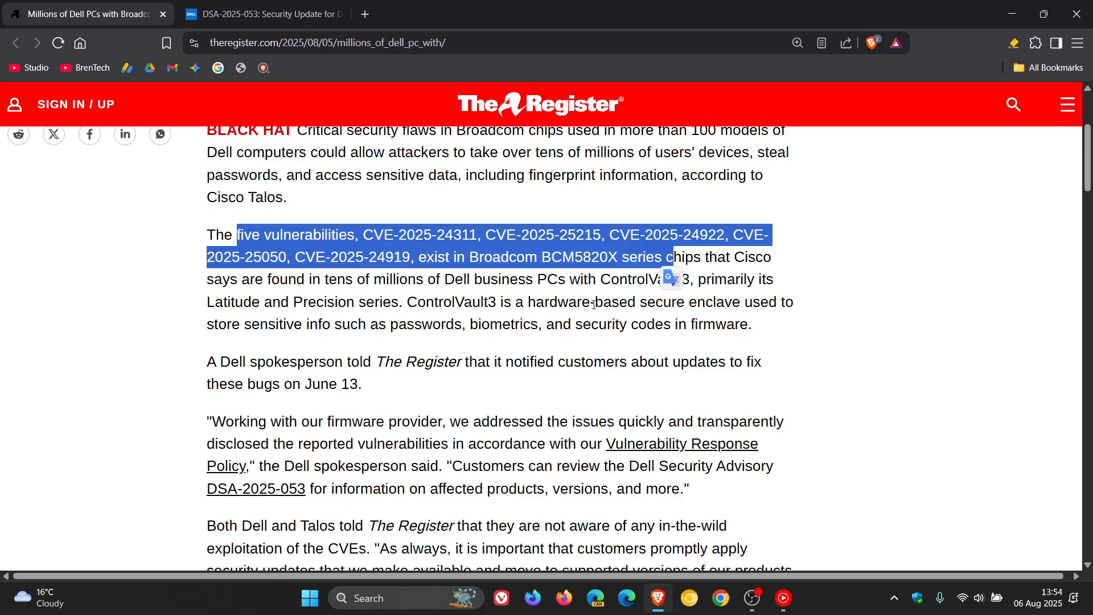
pyautogui.doubleClick(643, 279)
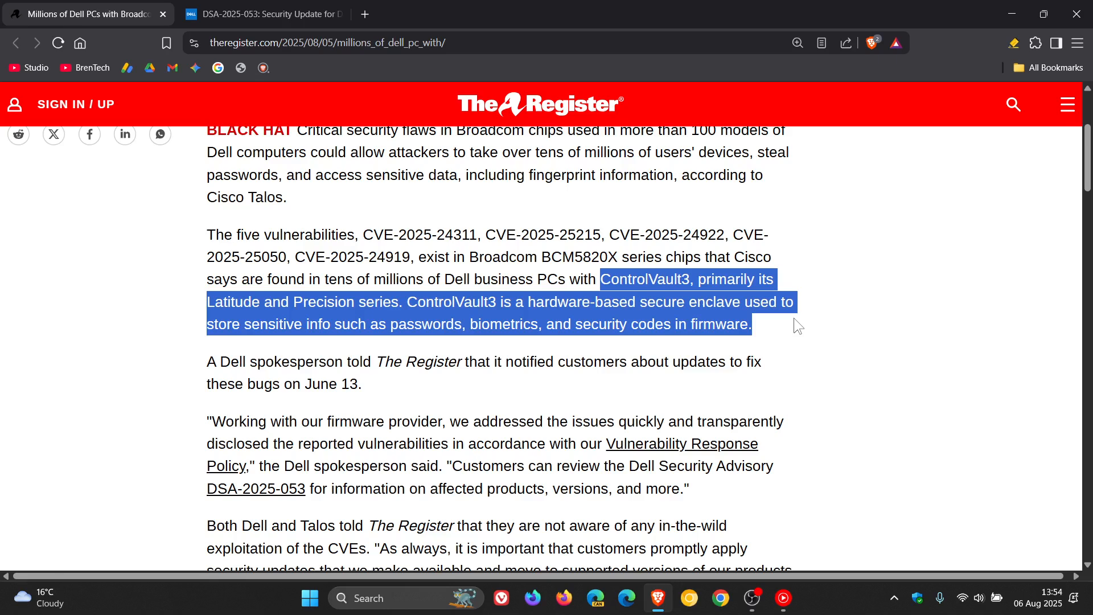
pyautogui.moveTo(786, 347)
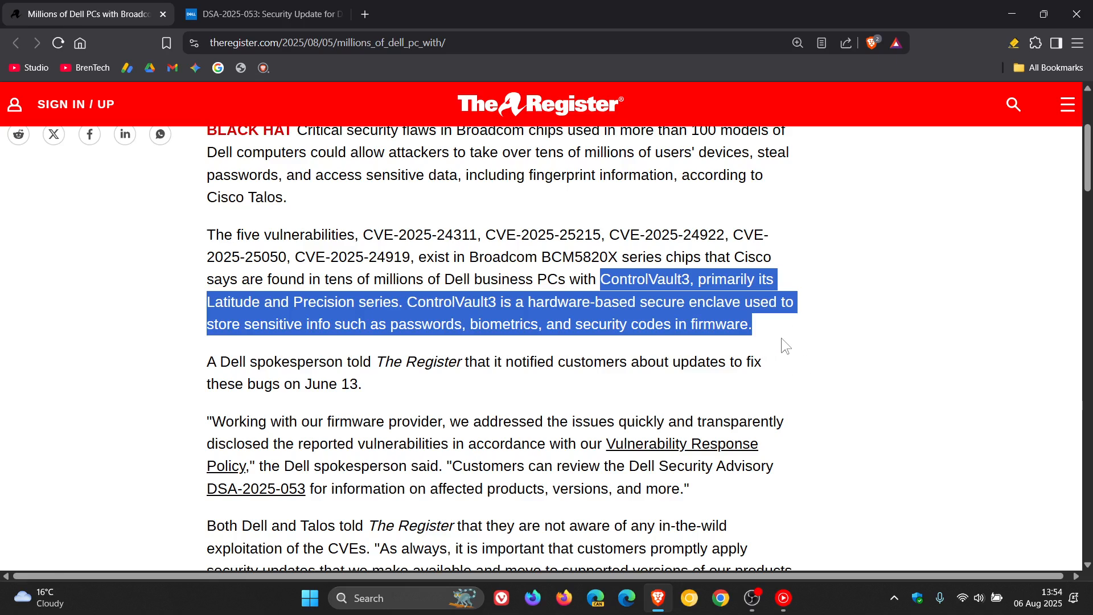
pyautogui.moveTo(489, 357)
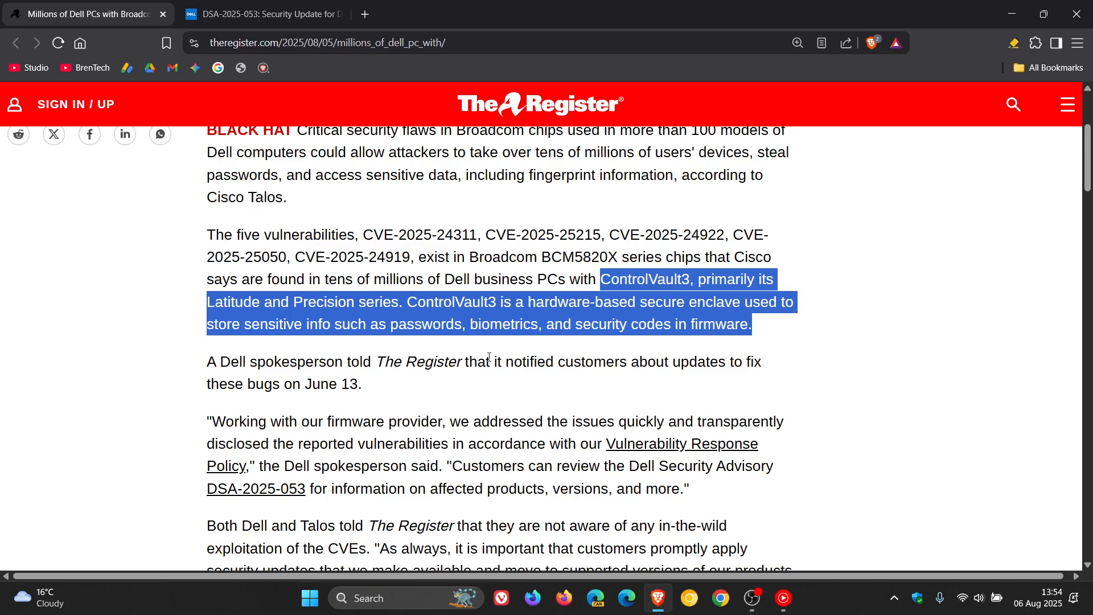
pyautogui.moveTo(981, 339)
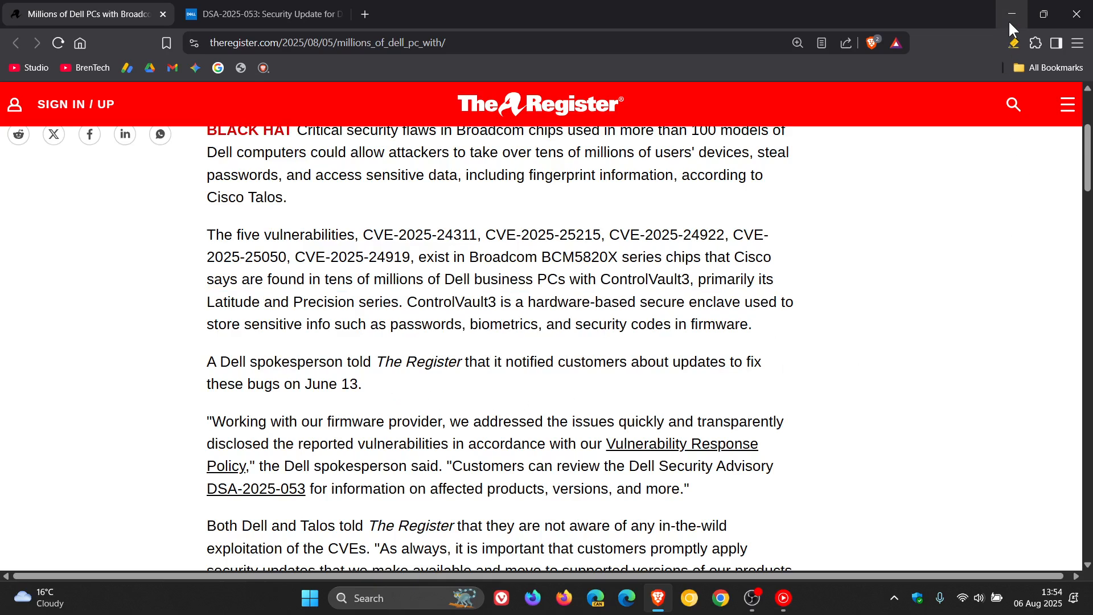
# Minimize Brave to reveal the Dell-wallpaper desktop.
pyautogui.click(1010, 13)
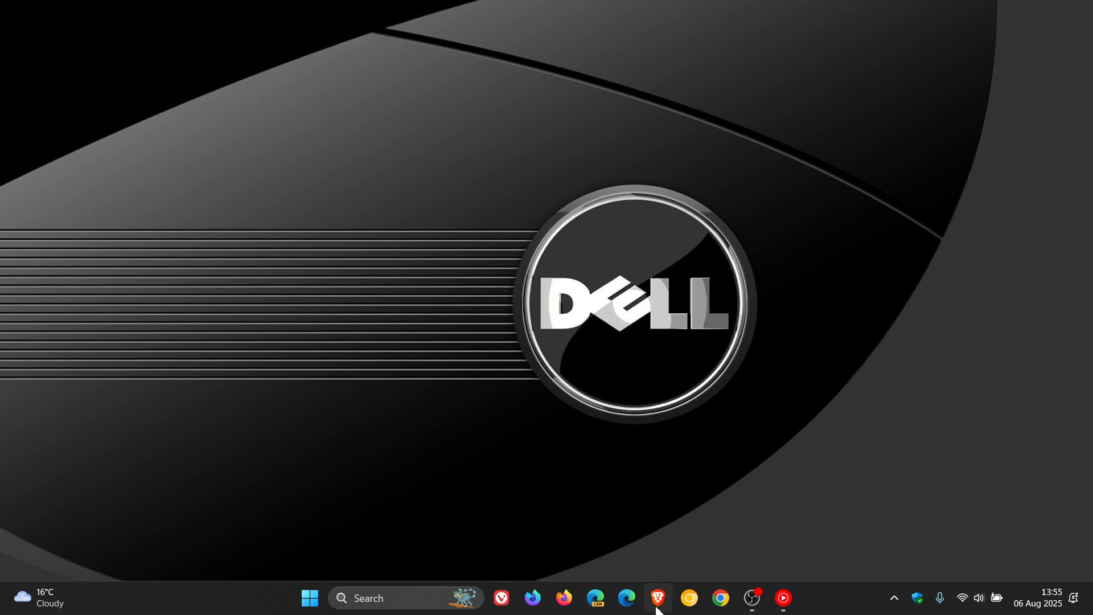
# Restore Brave and scroll DSA-2025-053 past the Critical impact and Broadcom CVE details.
pyautogui.click(657, 603)
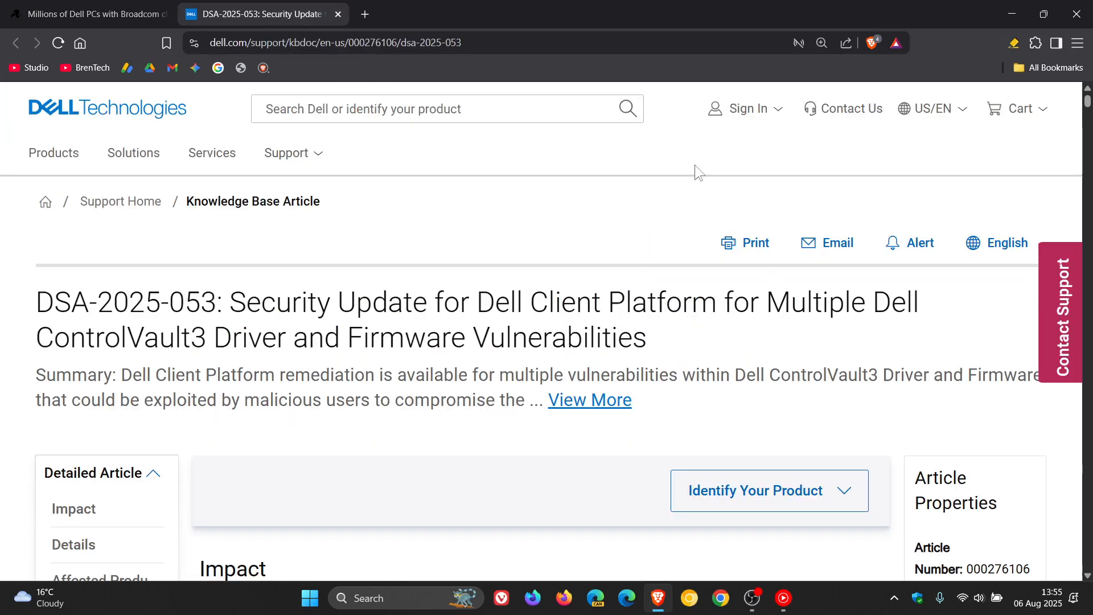
pyautogui.scroll(-3)
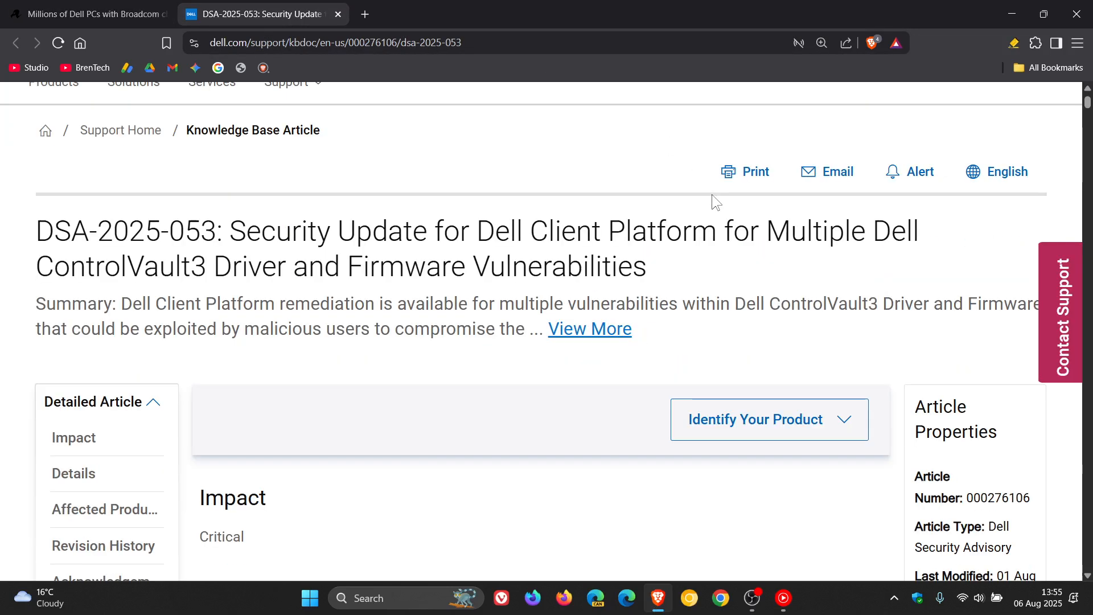
pyautogui.scroll(-3)
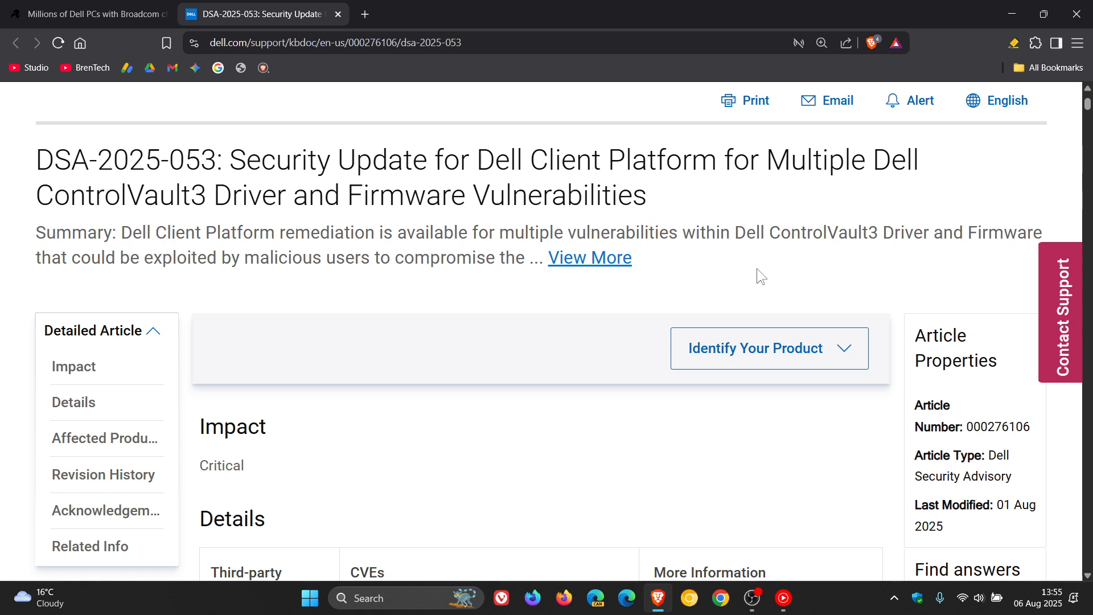
pyautogui.scroll(-3)
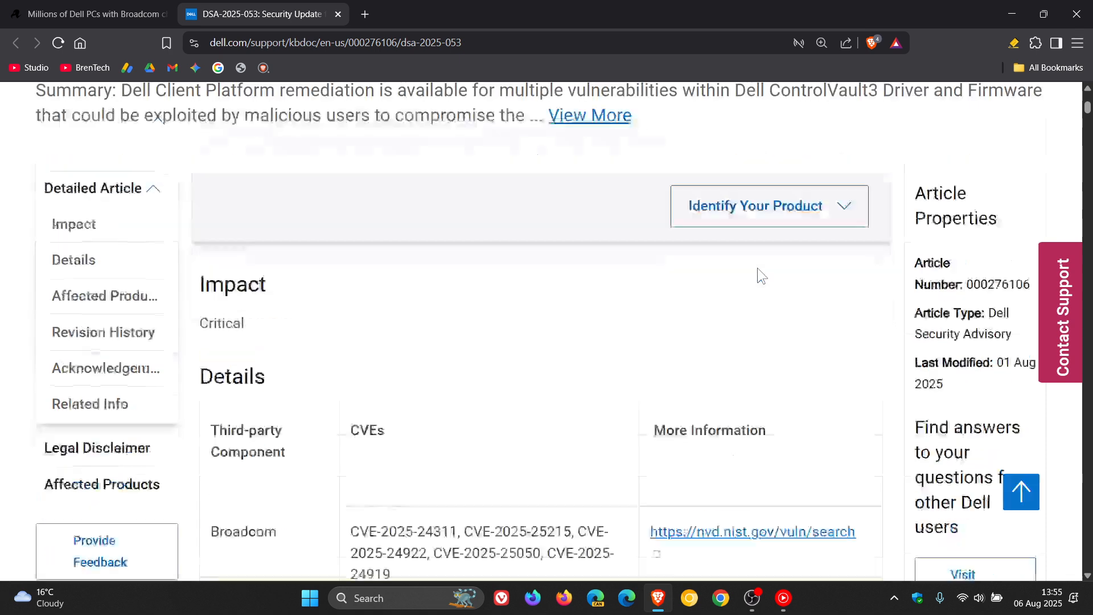
pyautogui.scroll(-3)
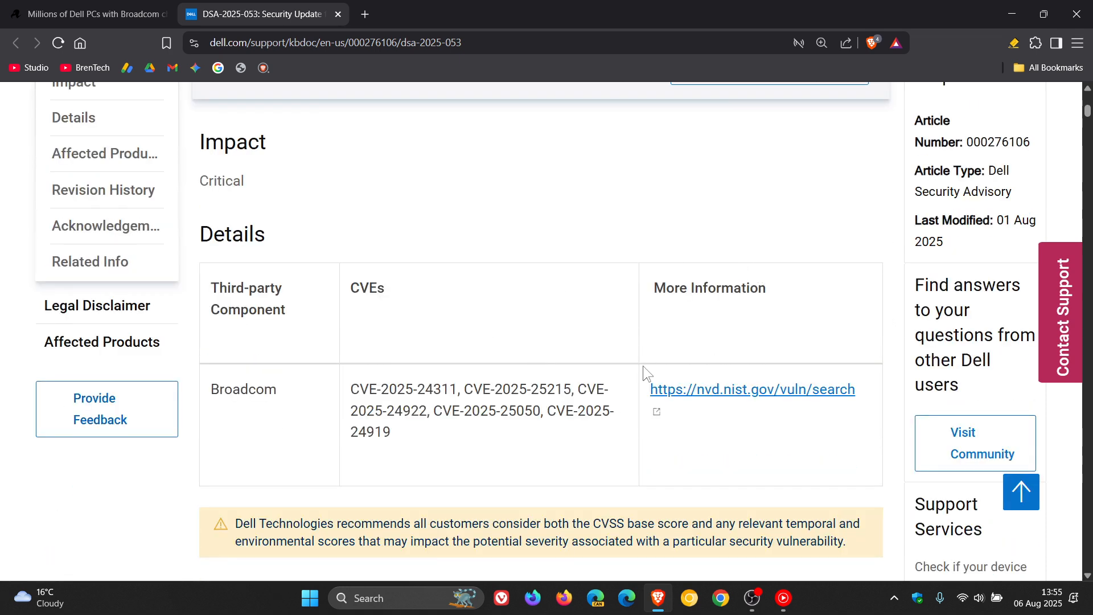
pyautogui.moveTo(608, 454)
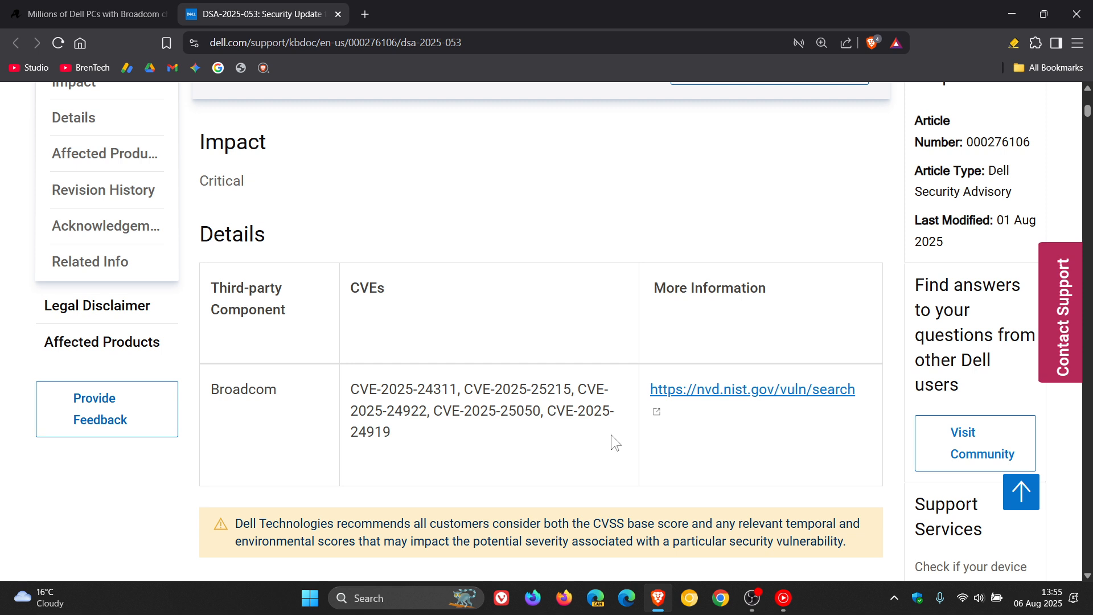
pyautogui.moveTo(982, 257)
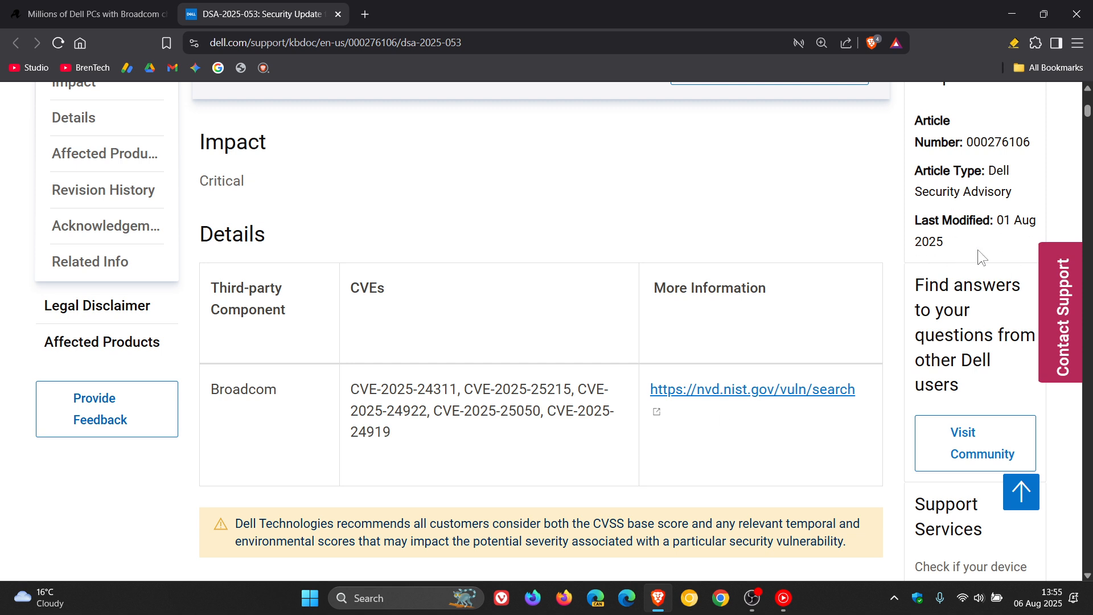
pyautogui.moveTo(609, 293)
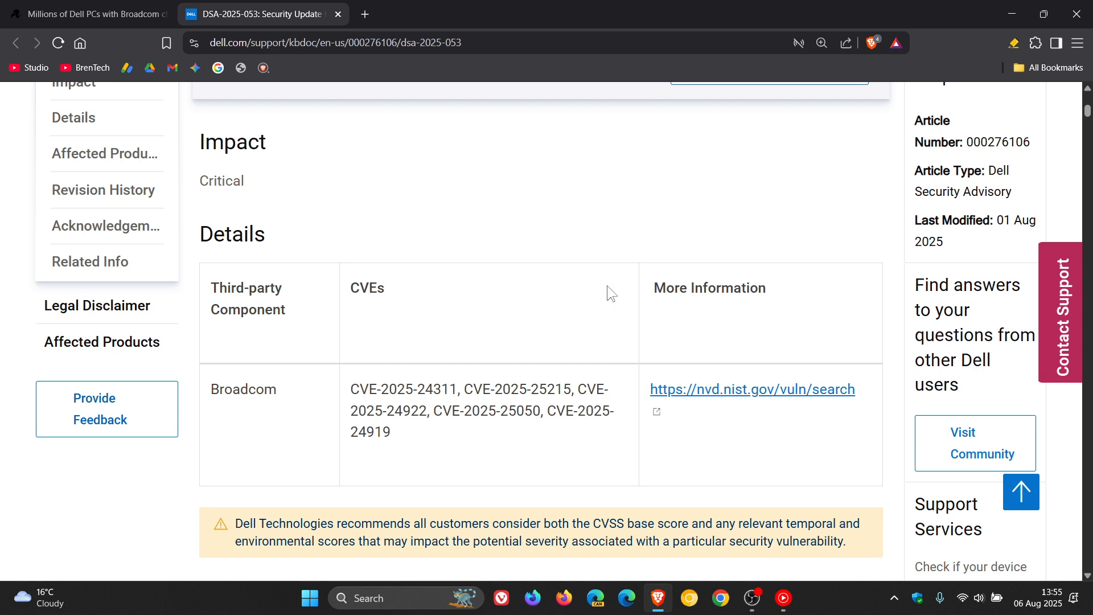
pyautogui.moveTo(571, 273)
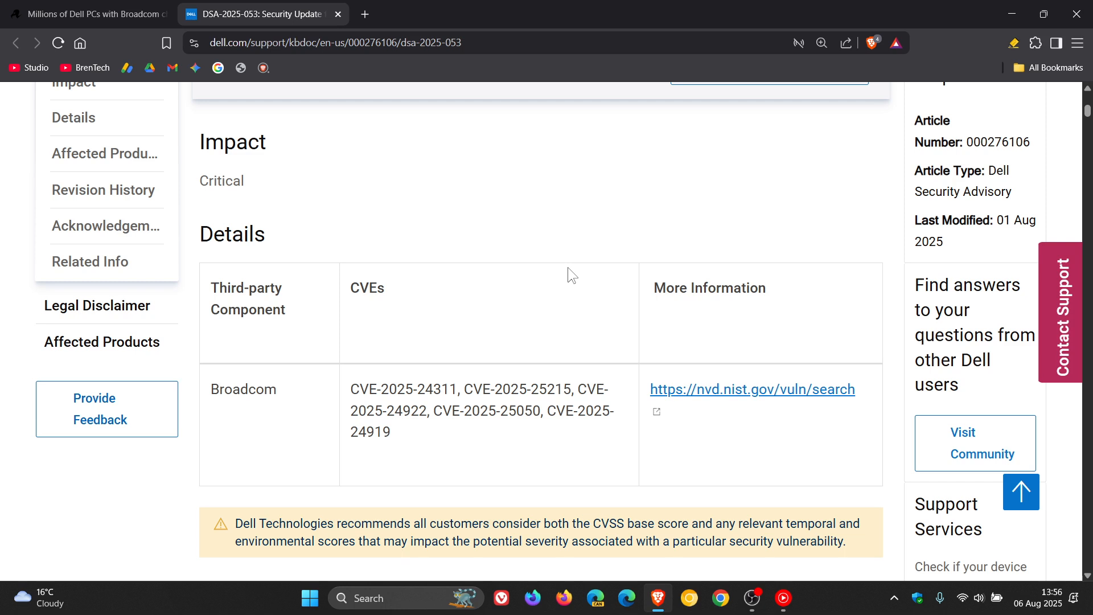
pyautogui.moveTo(596, 335)
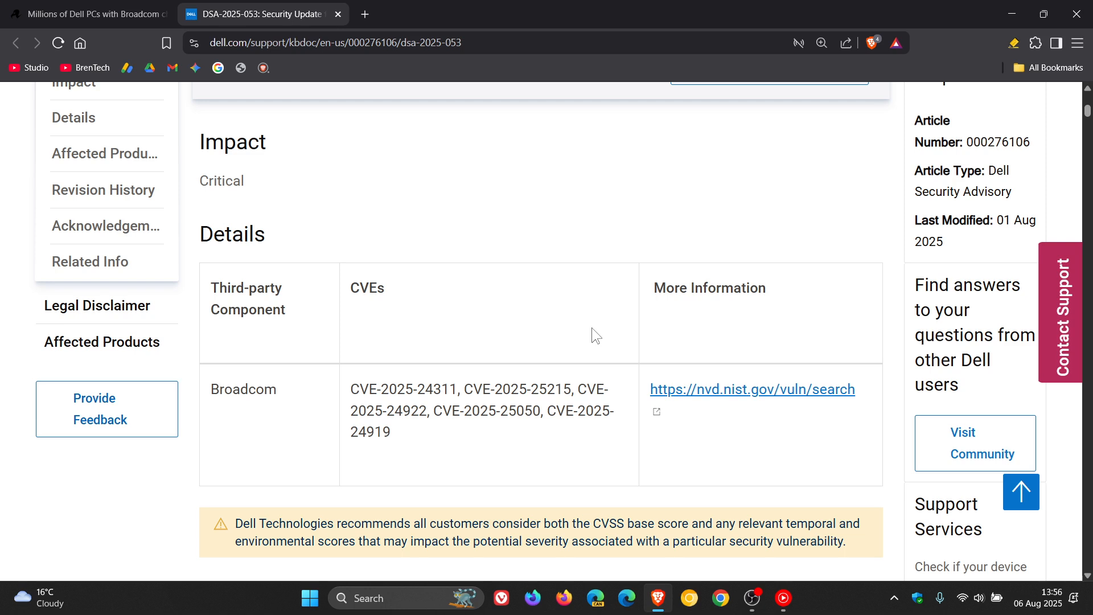
pyautogui.scroll(-3)
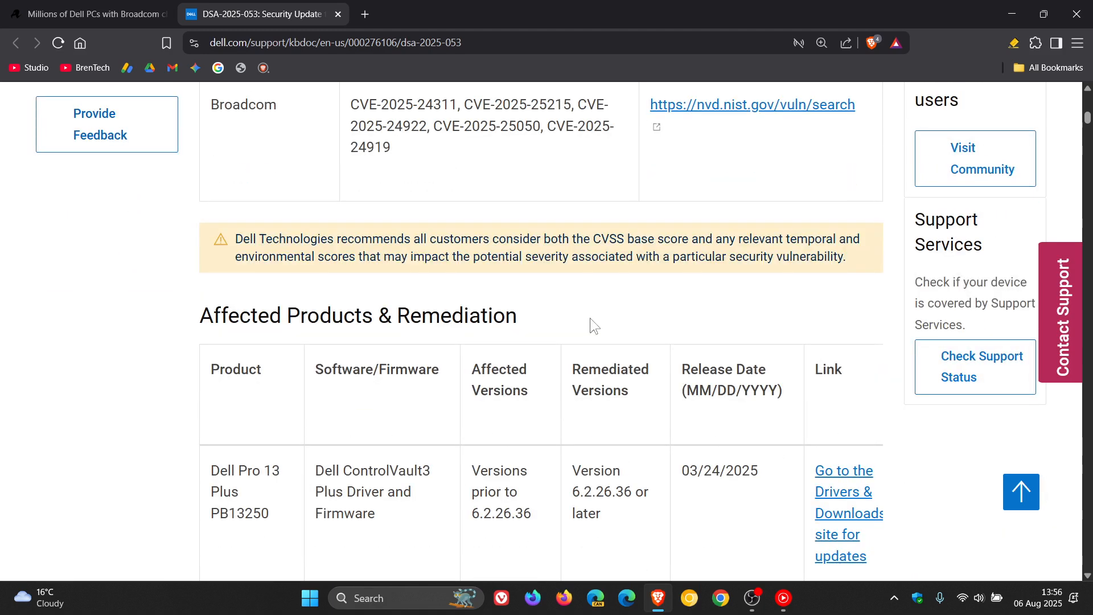
pyautogui.moveTo(396, 422)
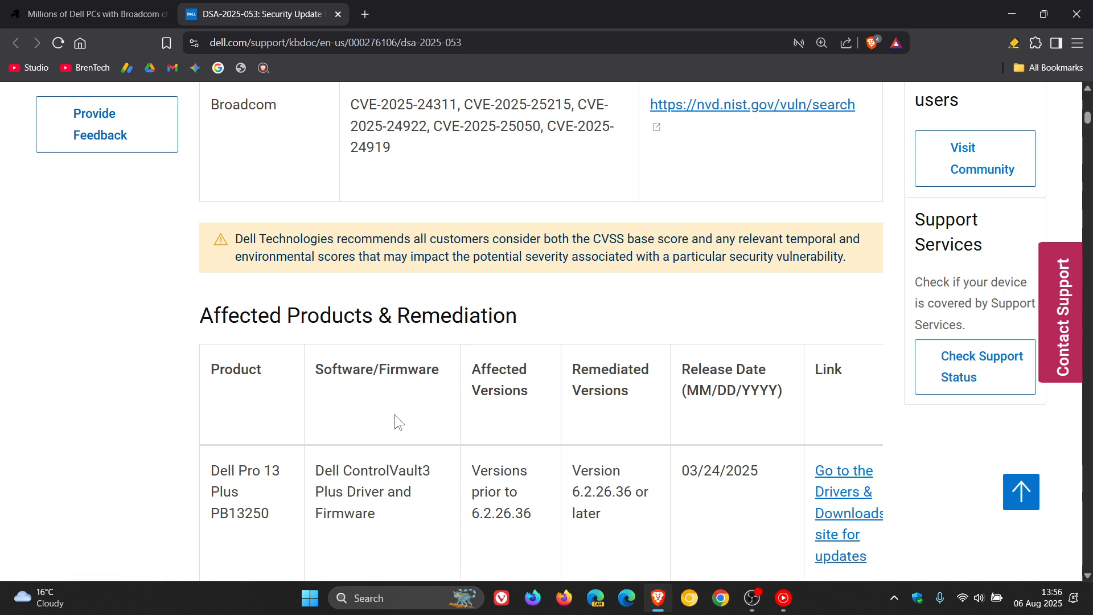
pyautogui.moveTo(613, 410)
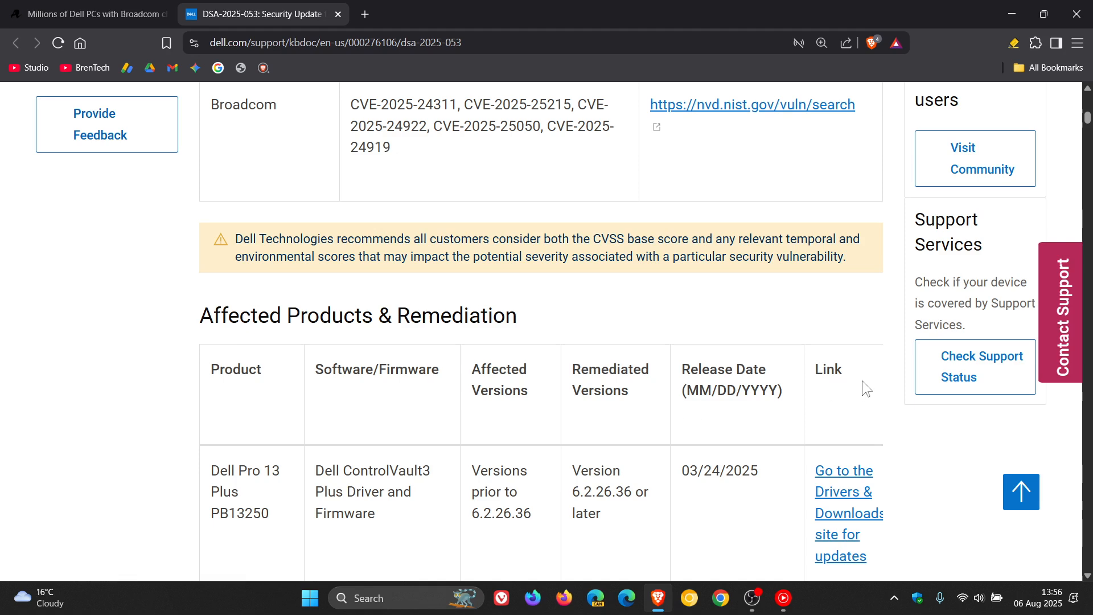
# Scroll through the ControlVault3 driver table for Pro Plus and Pro Max models, then back to its heading.
pyautogui.scroll(-3)
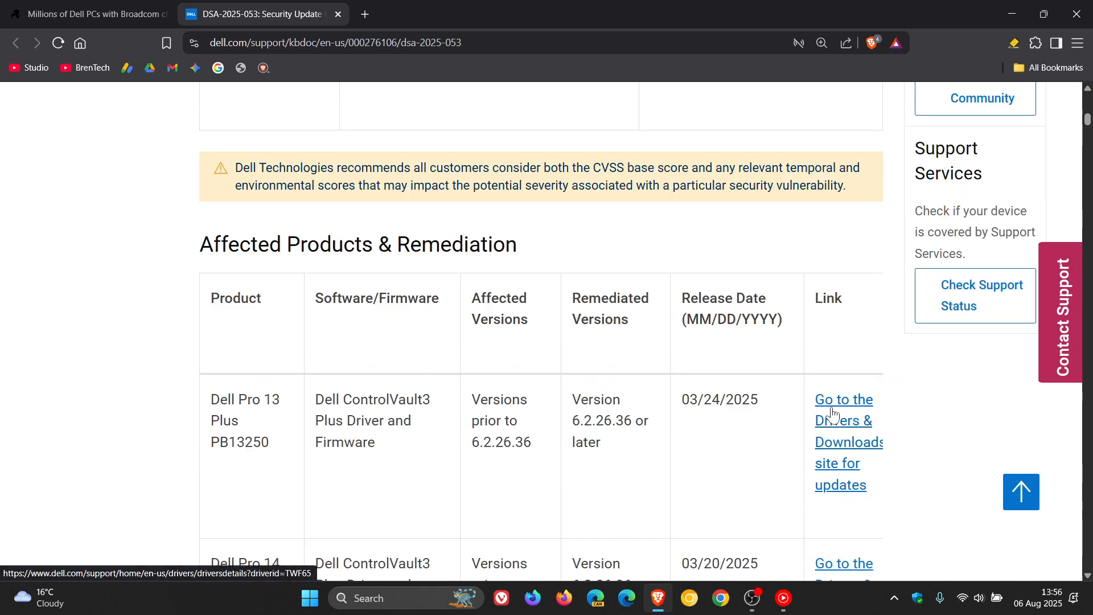
pyautogui.moveTo(933, 415)
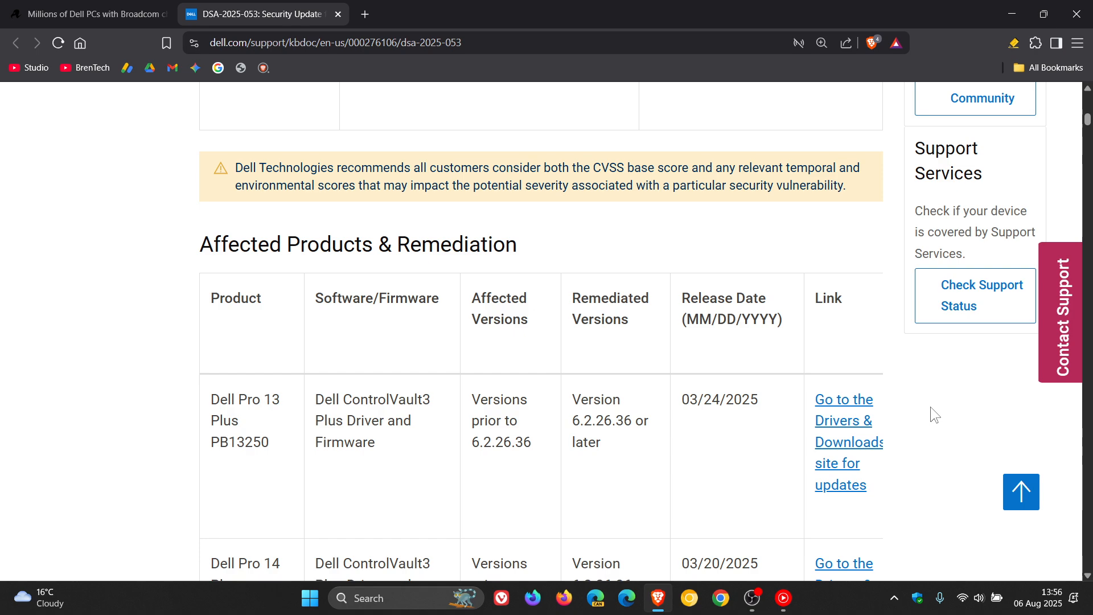
pyautogui.scroll(-3)
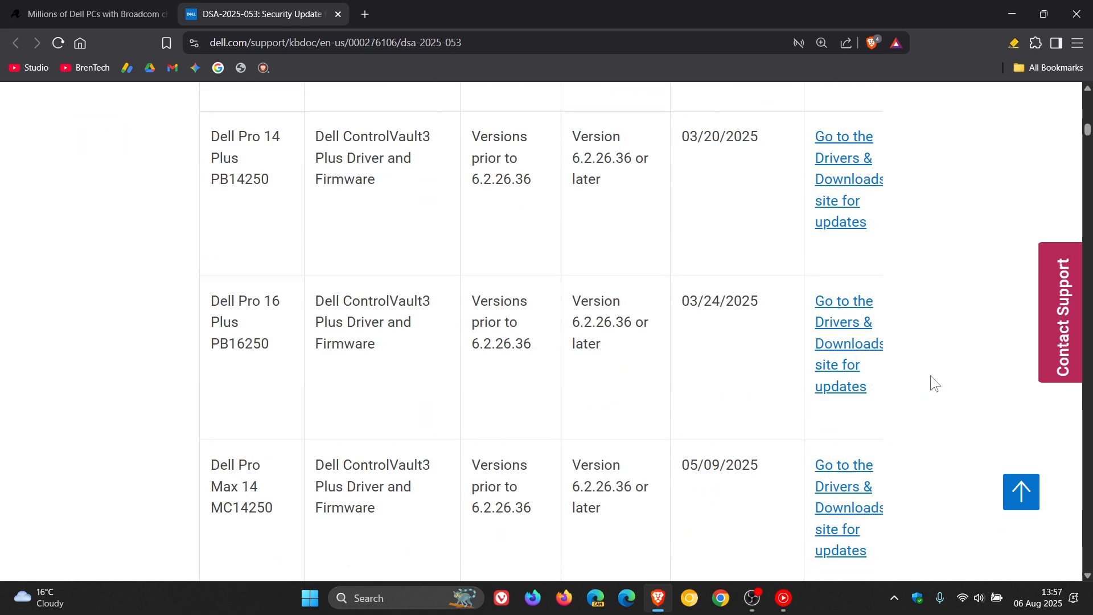
pyautogui.scroll(-3)
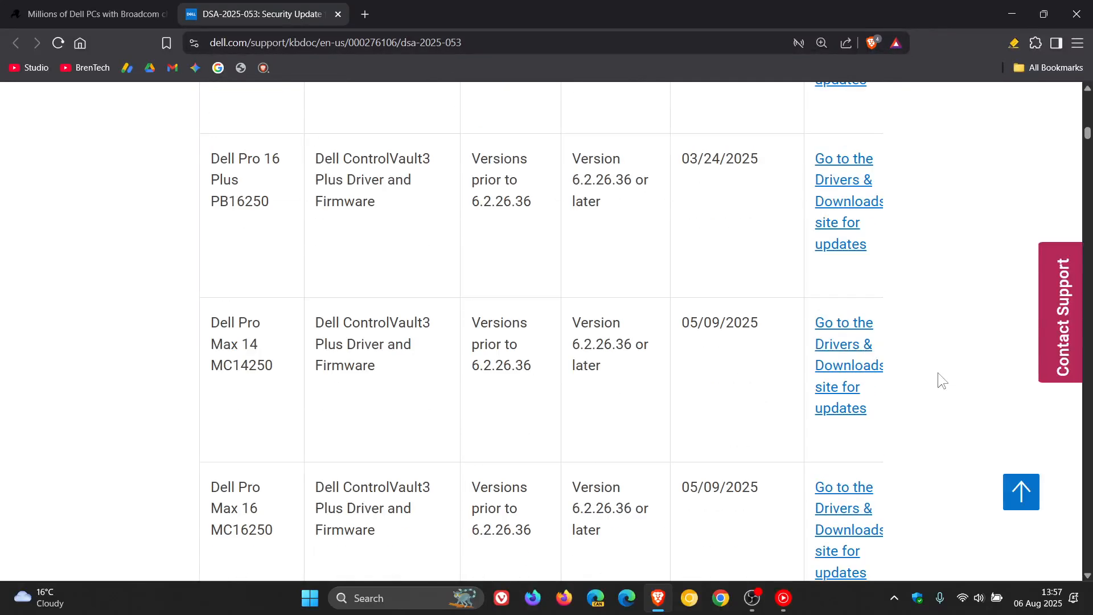
pyautogui.scroll(3)
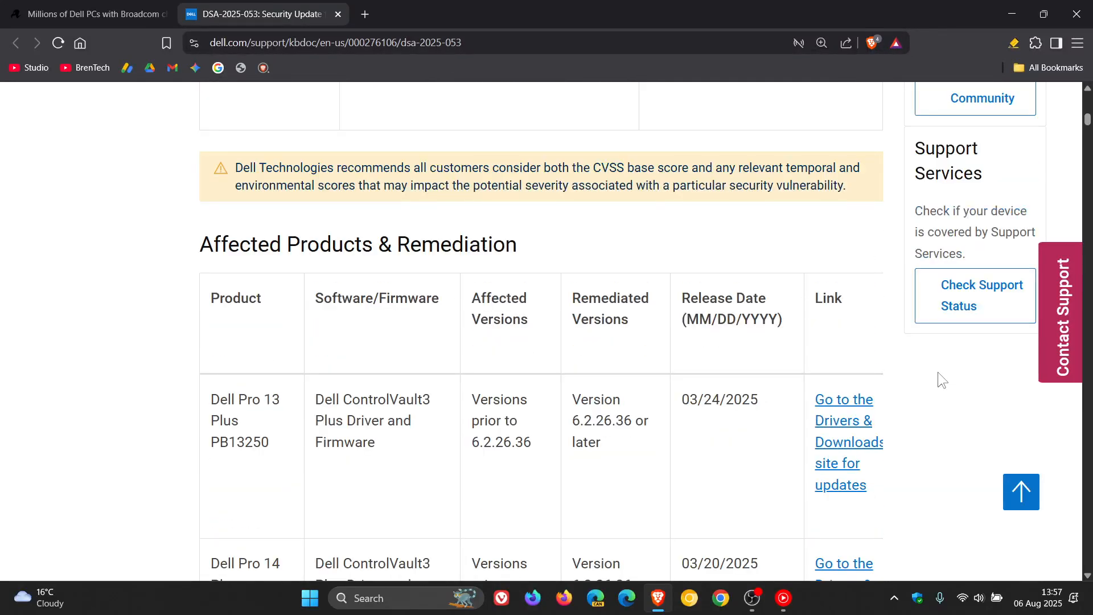
pyautogui.scroll(3)
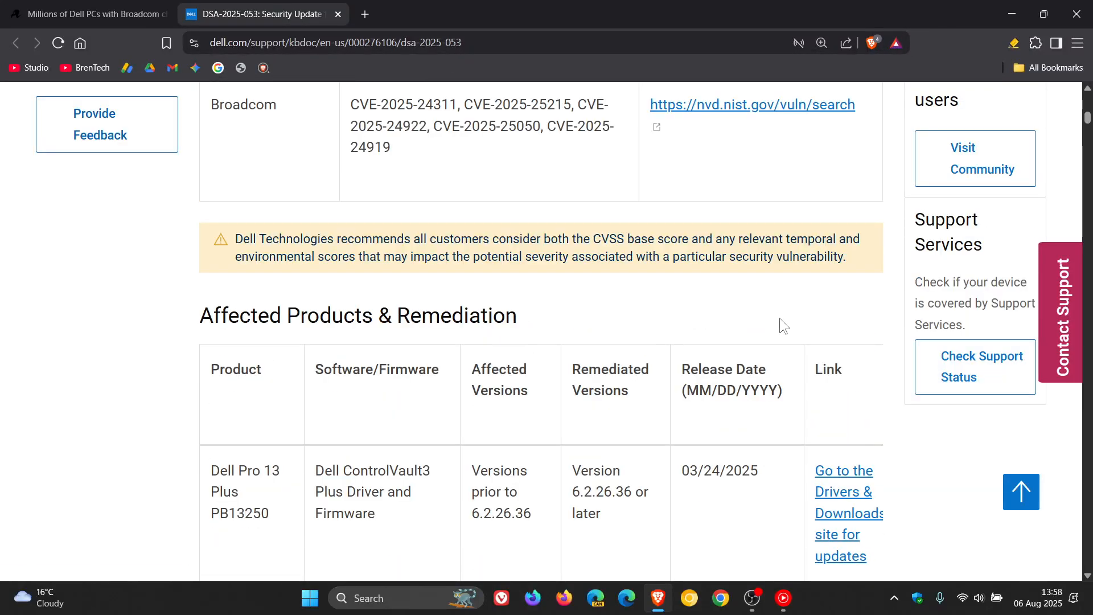
pyautogui.moveTo(973, 81)
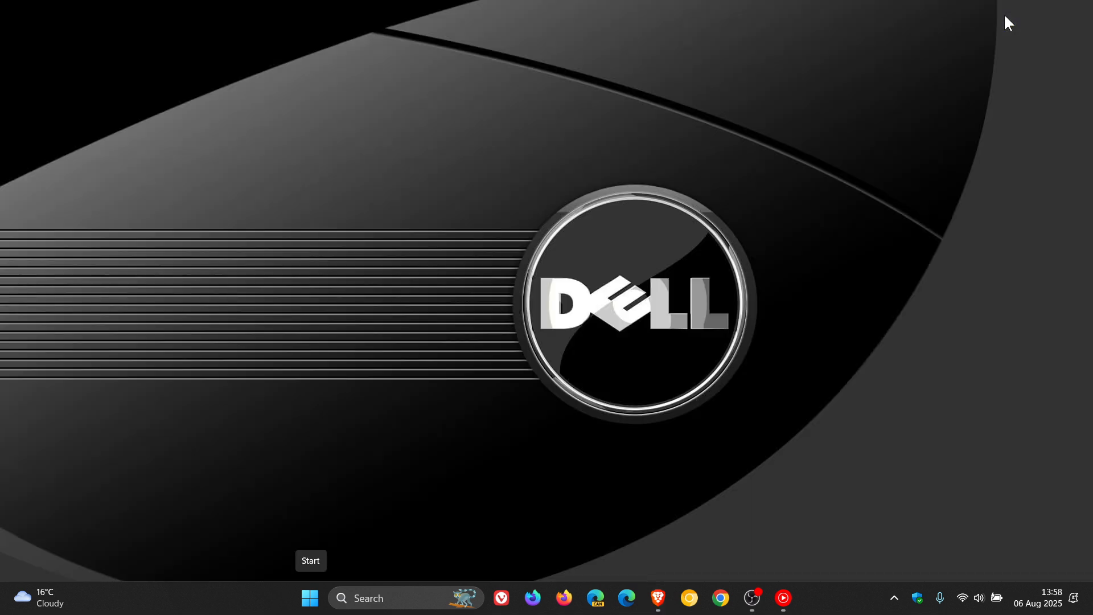
pyautogui.moveTo(845, 391)
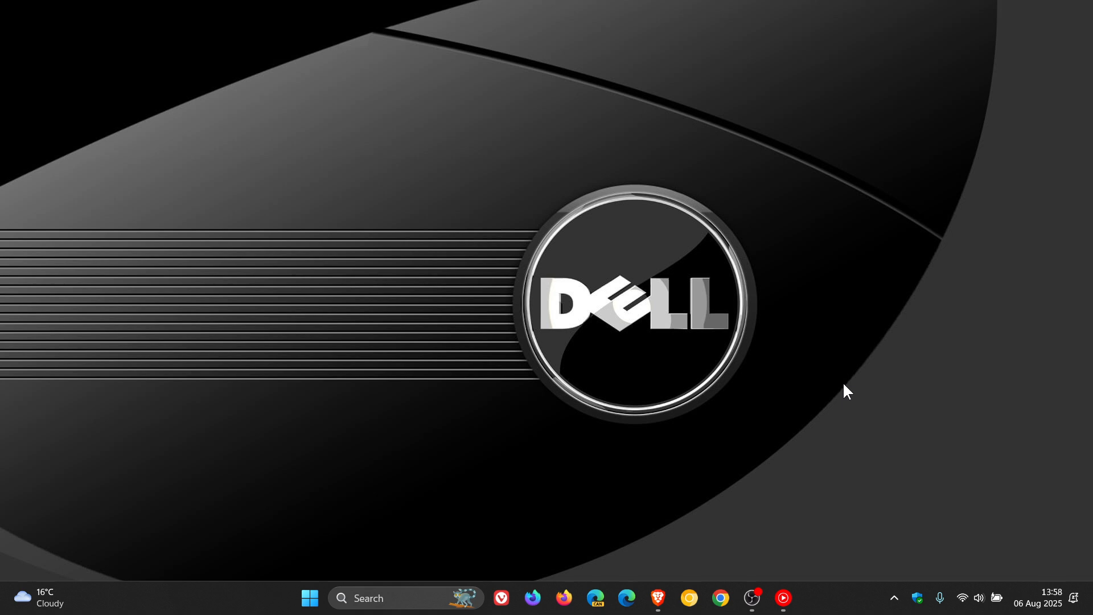
pyautogui.moveTo(661, 154)
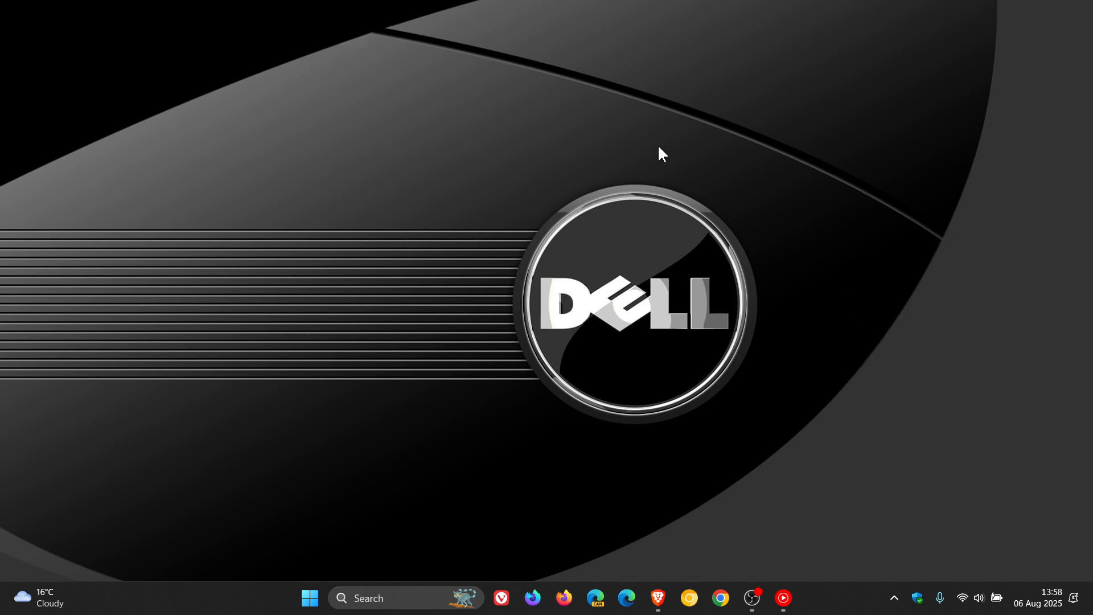
pyautogui.moveTo(826, 353)
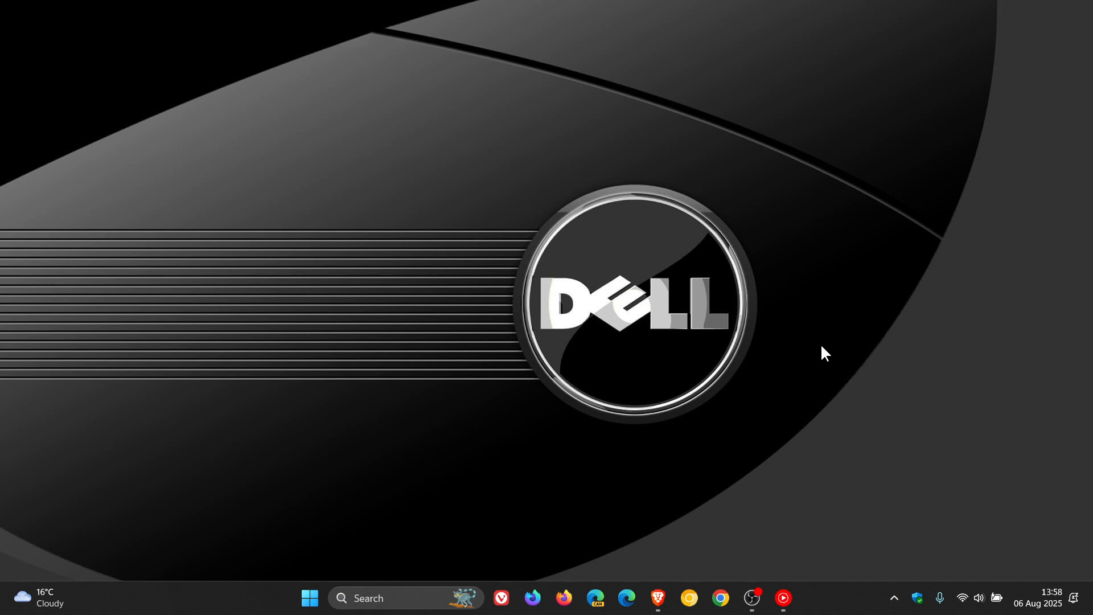